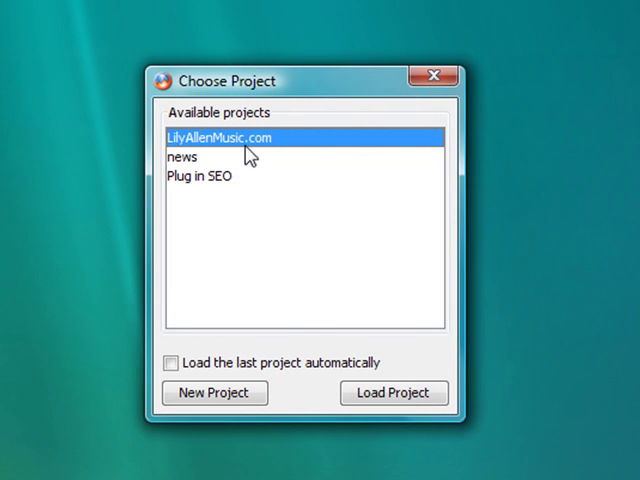
Load the LilyAllenMusic.com project from the Choose Project dialog.
left_click(394, 392)
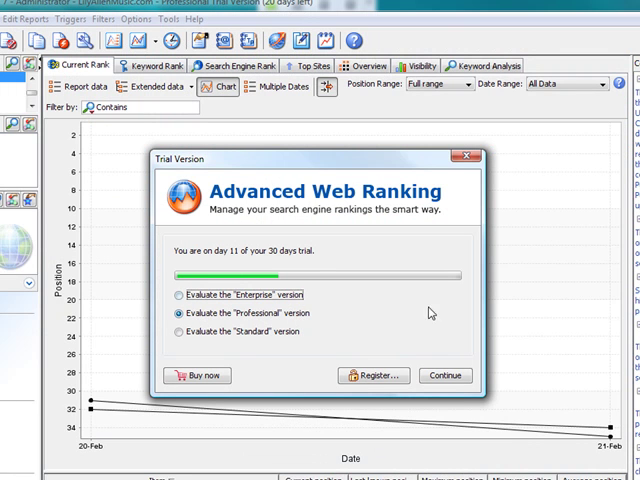
Dismiss the Trial Version notice with Continue to reach the assistant overview.
left_click(444, 376)
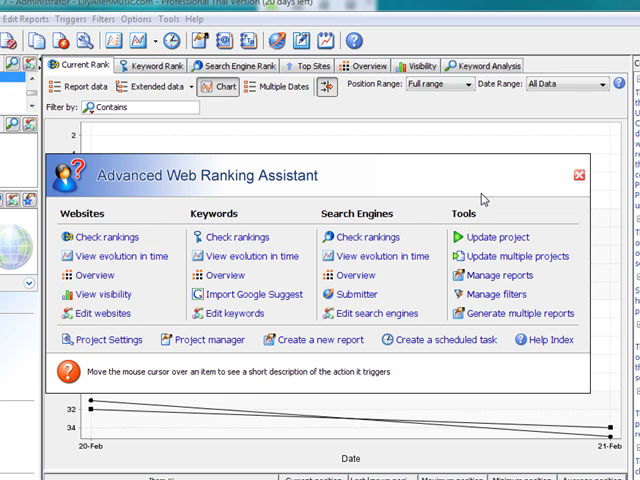
left_click(580, 174)
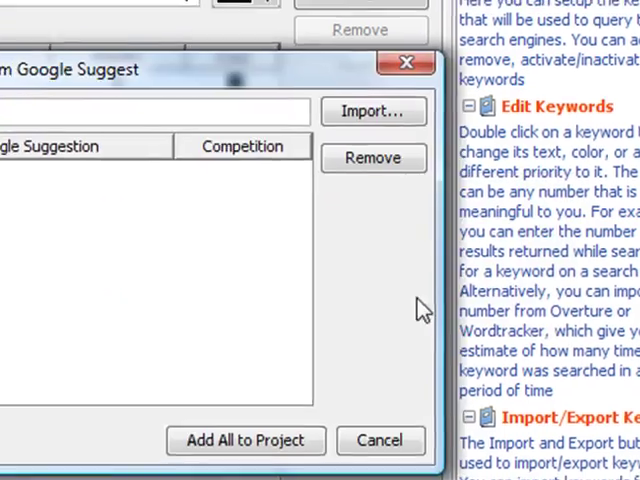
Enter 'lily allen' as the seed query for the Google Suggest import.
type("lily allen")
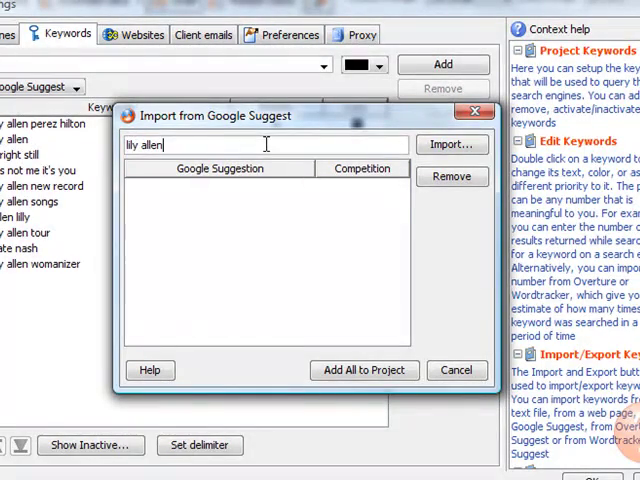